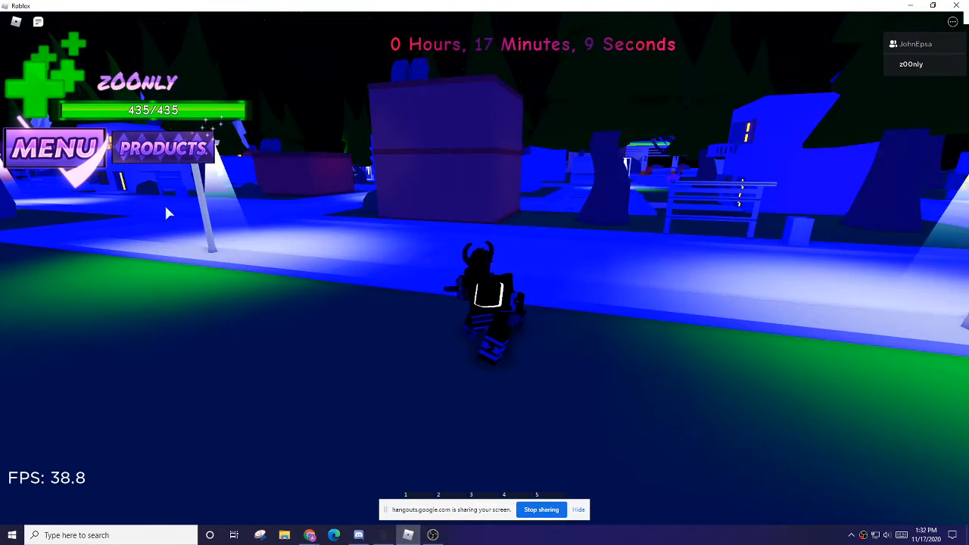
Step: Bring up the Item Storage panel from the MENU button to see owned and locked items
{"action": "left_click", "coordinate": [55, 148]}
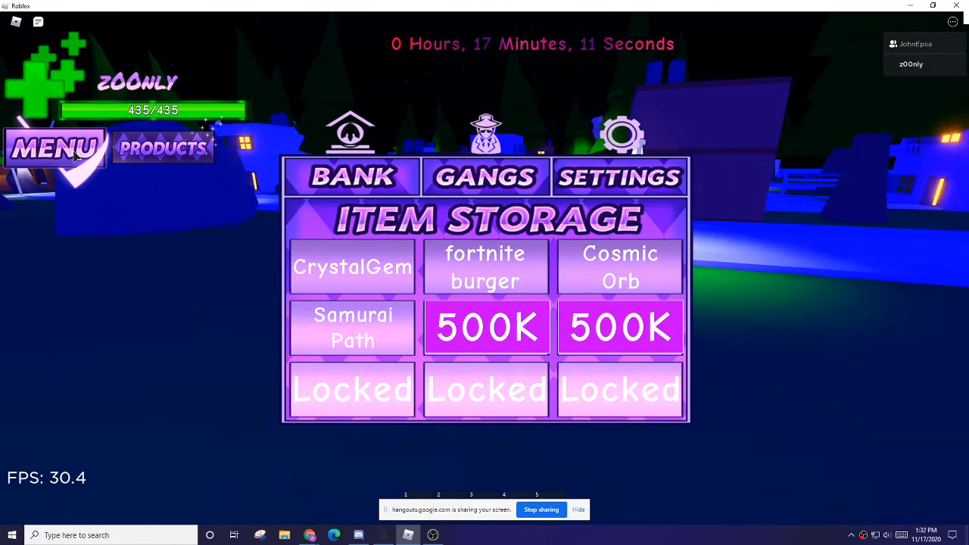
{"action": "left_click", "coordinate": [53, 148]}
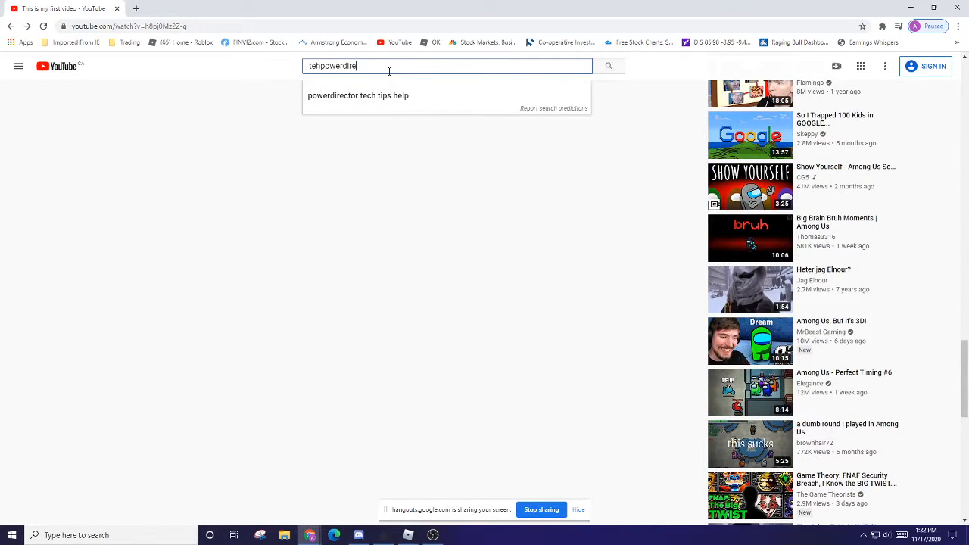
{"action": "type", "text": "wendekk"}
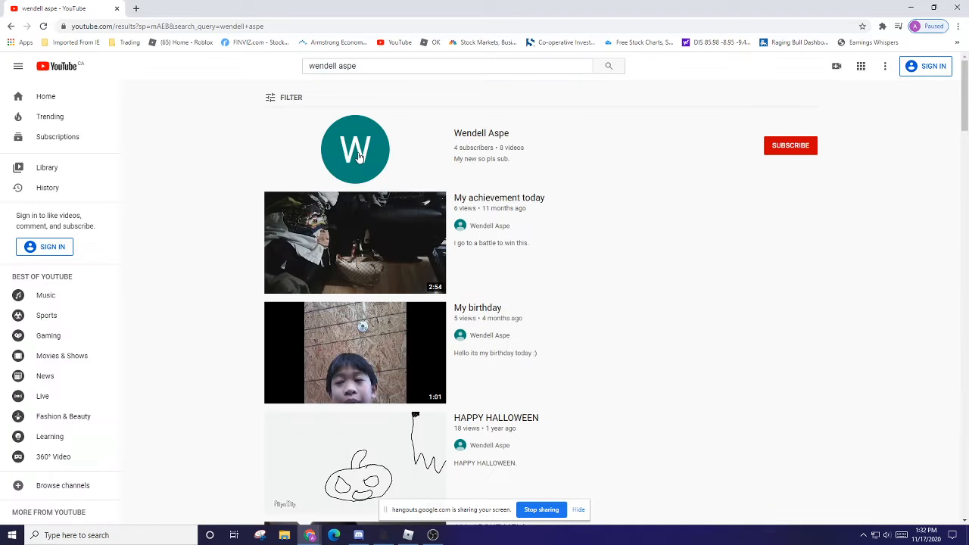
{"action": "left_click", "coordinate": [354, 148]}
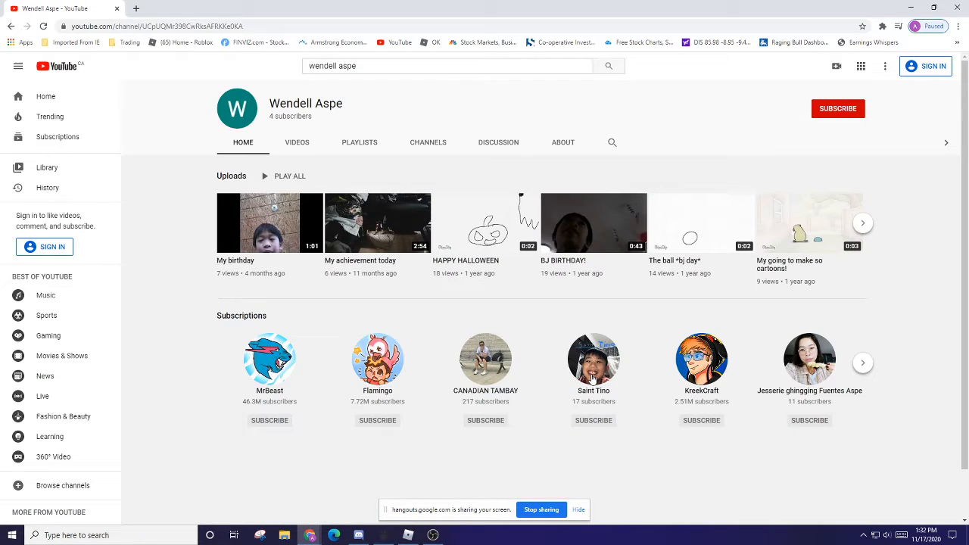
{"action": "left_click", "coordinate": [594, 359]}
{"action": "type", "text": "s"}
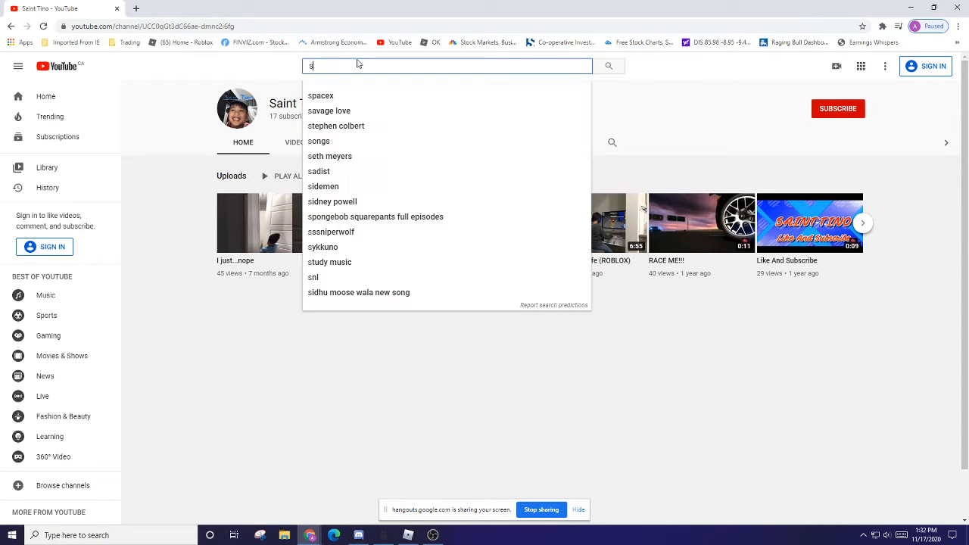
Step: Search YouTube for 'saint tin' and look through the results for Saint Tino
{"action": "type", "text": "ai"}
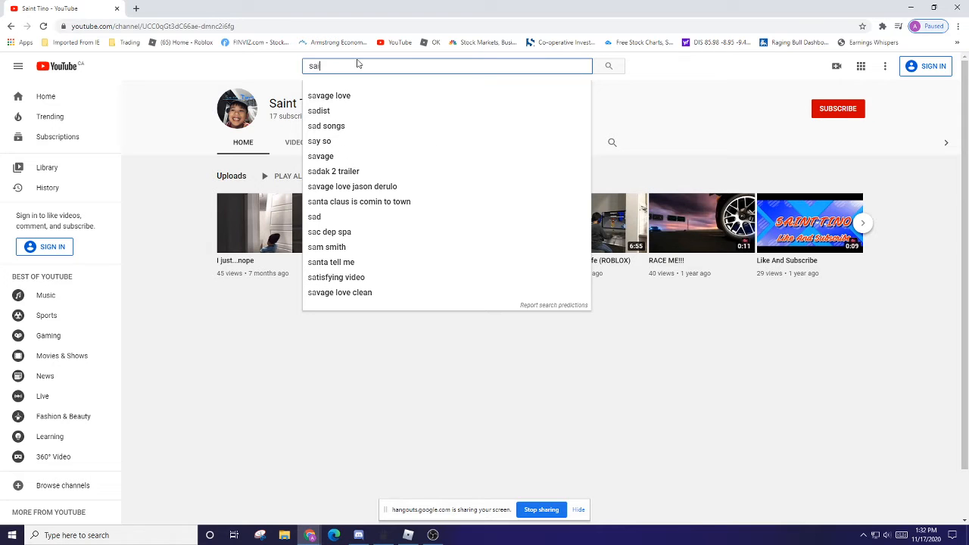
{"action": "type", "text": "saint tin"}
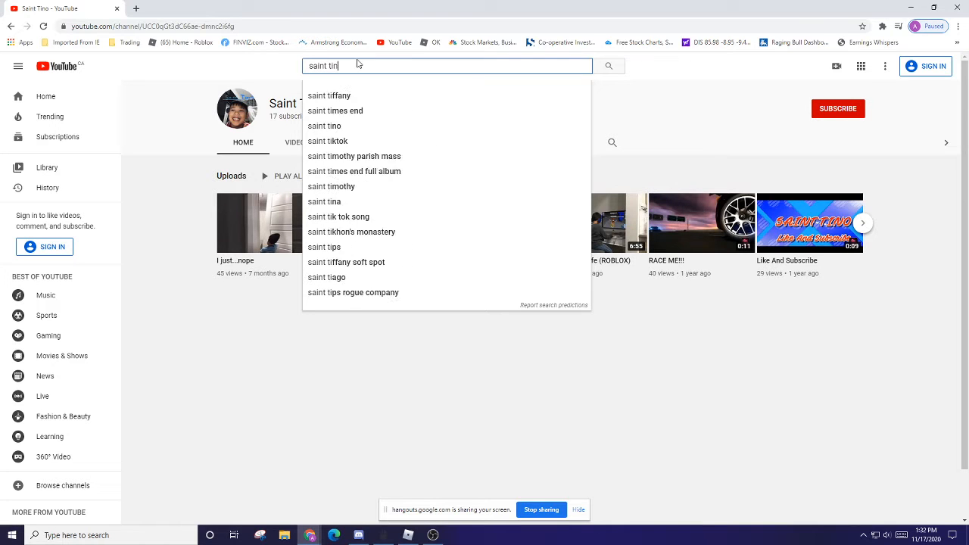
{"action": "left_click", "coordinate": [324, 125]}
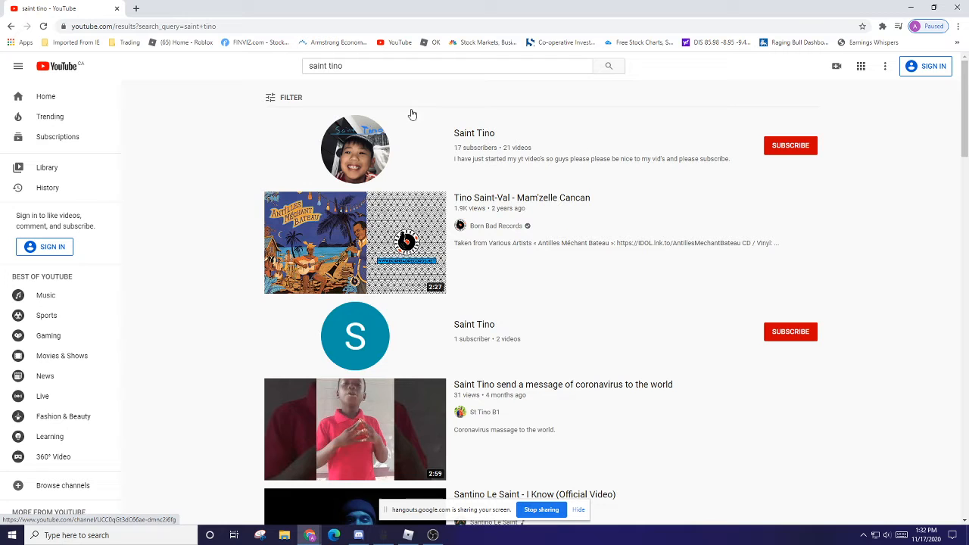
{"action": "scroll", "scroll_direction": "down", "scroll_amount": 3}
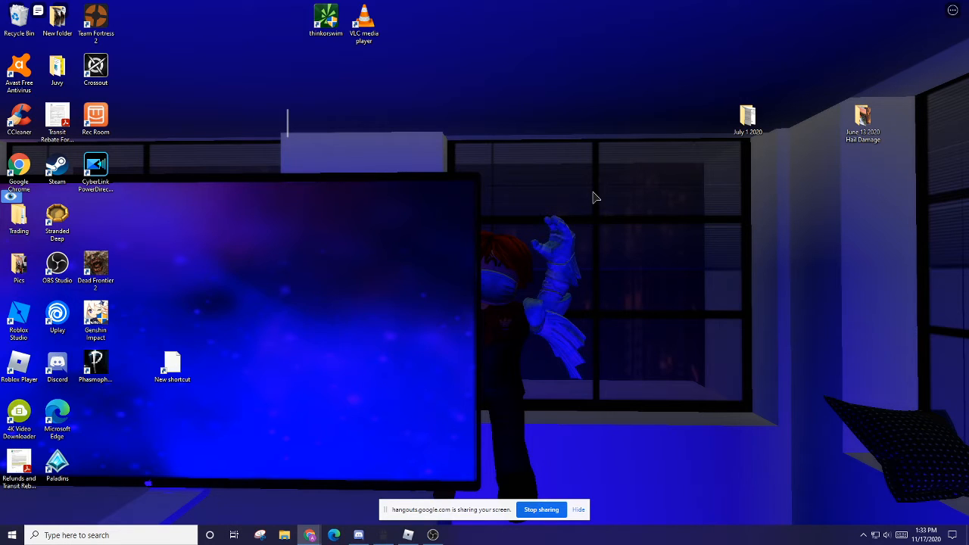
{"action": "mouse_move", "coordinate": [669, 461]}
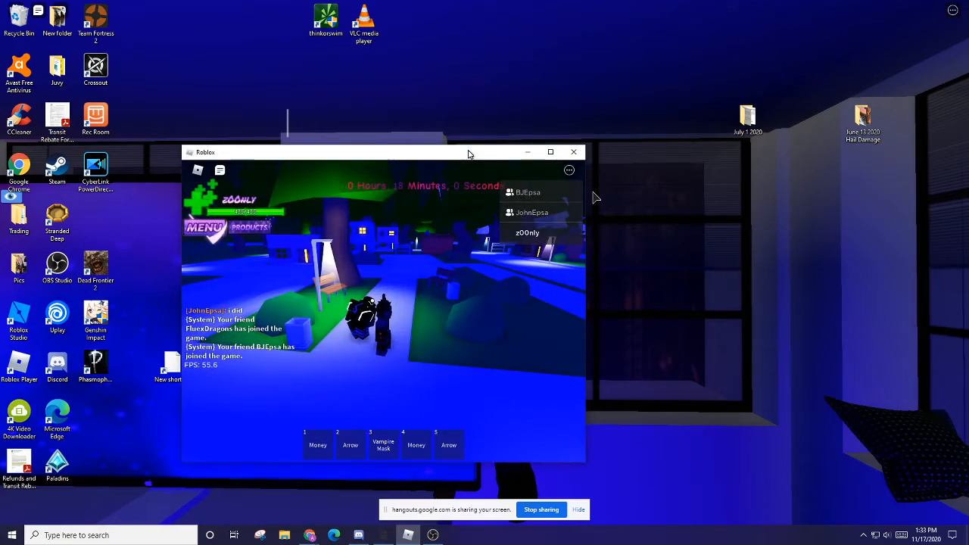
Step: Restore the game full-screen and chat 'im recording' then 'yes' to the other player
{"action": "left_click", "coordinate": [551, 152]}
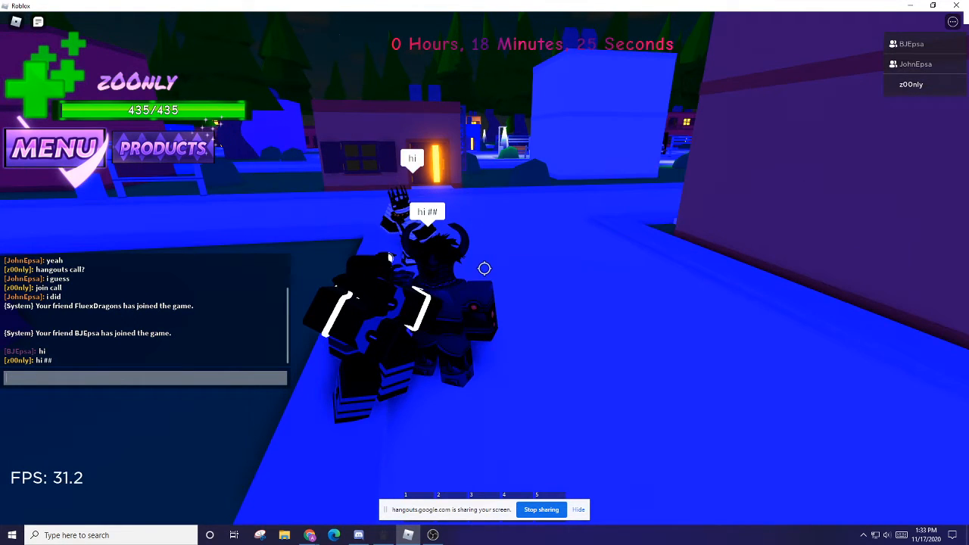
{"action": "type", "text": "im recording"}
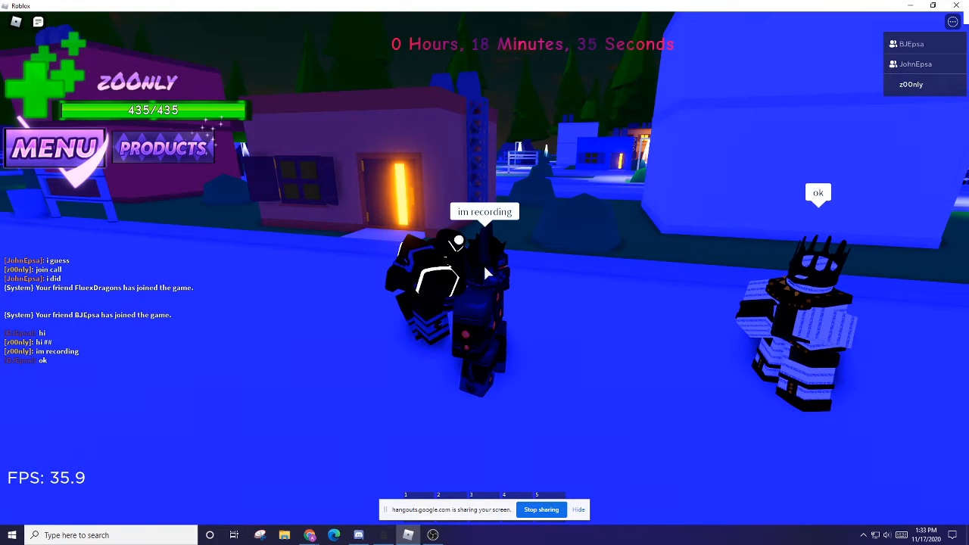
{"action": "type", "text": "yes"}
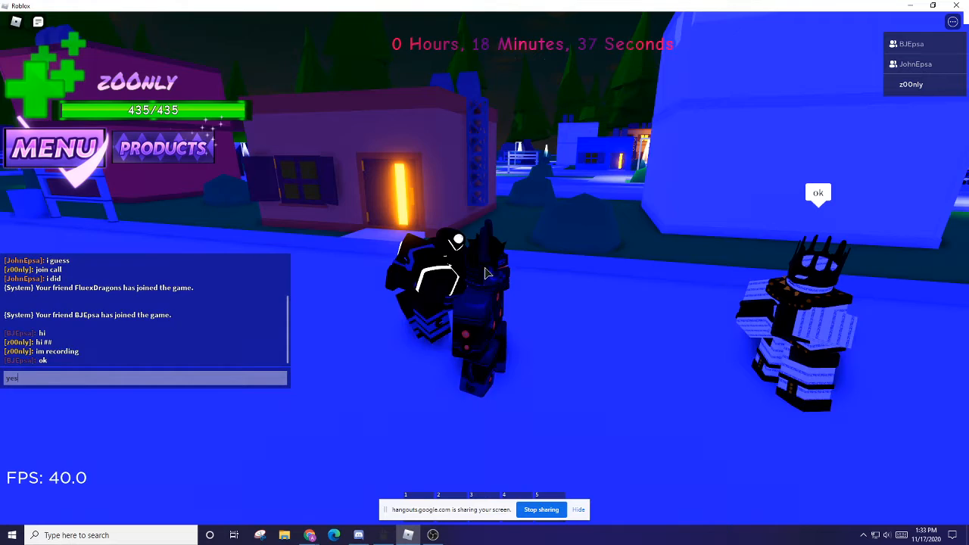